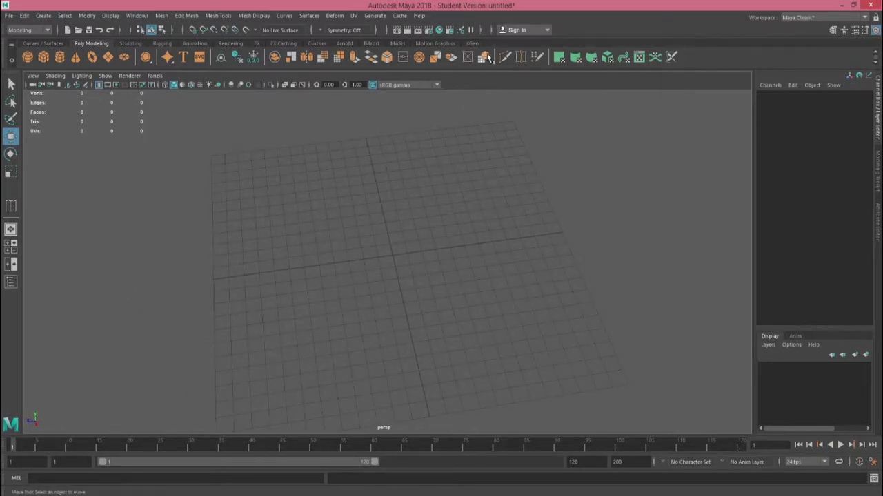
pyautogui.moveTo(483, 58)
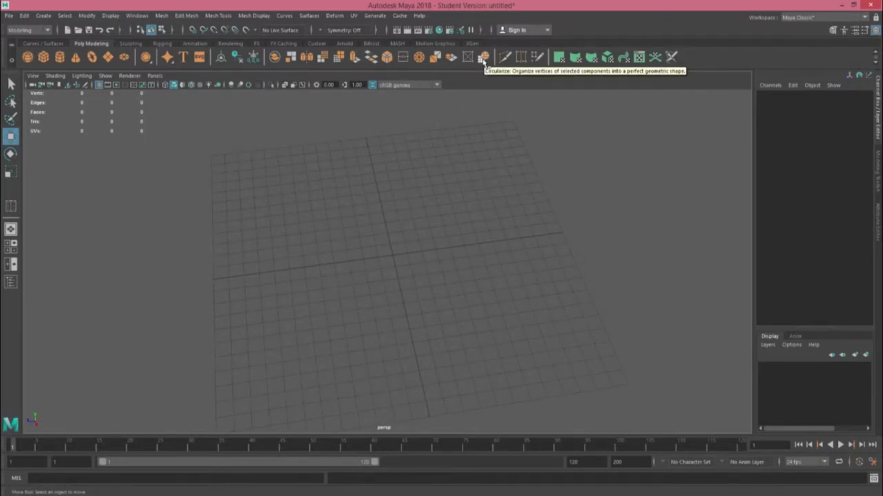
pyautogui.moveTo(527, 204)
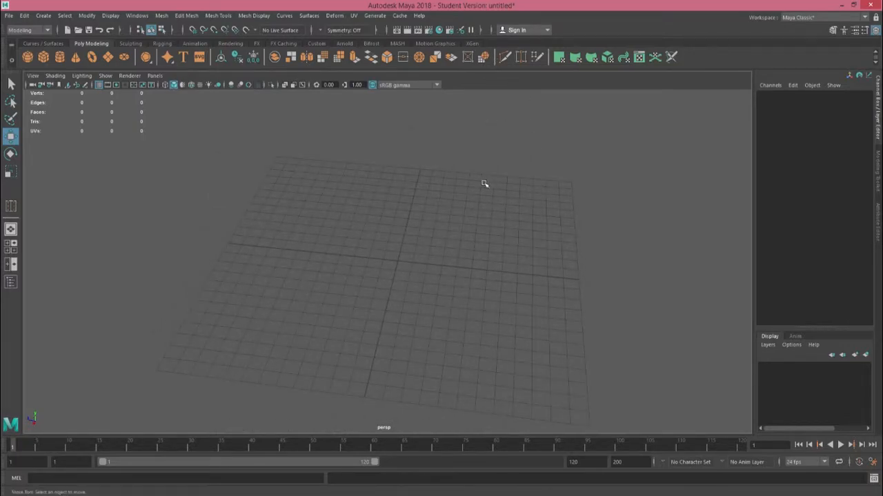
pyautogui.moveTo(478, 171)
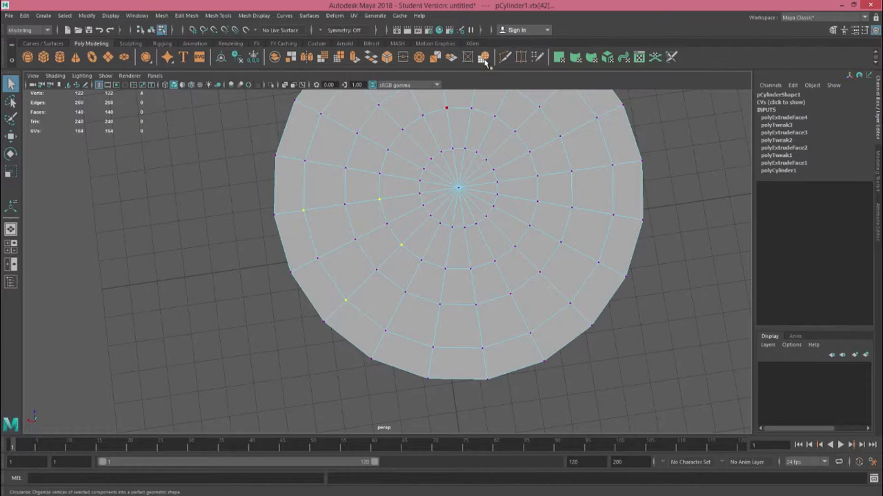
# - Circularize the selected cap vertices into a round ring, undoing once to retry
pyautogui.click(483, 58)
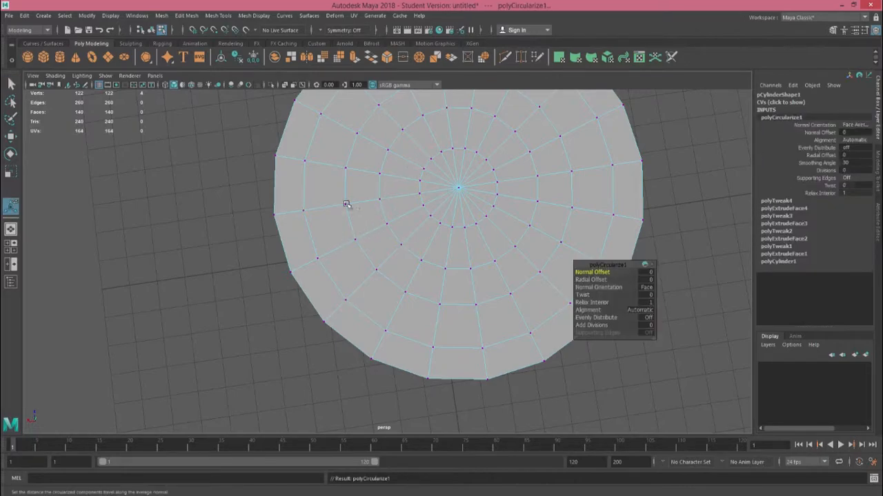
pyautogui.press('ctrl+z')
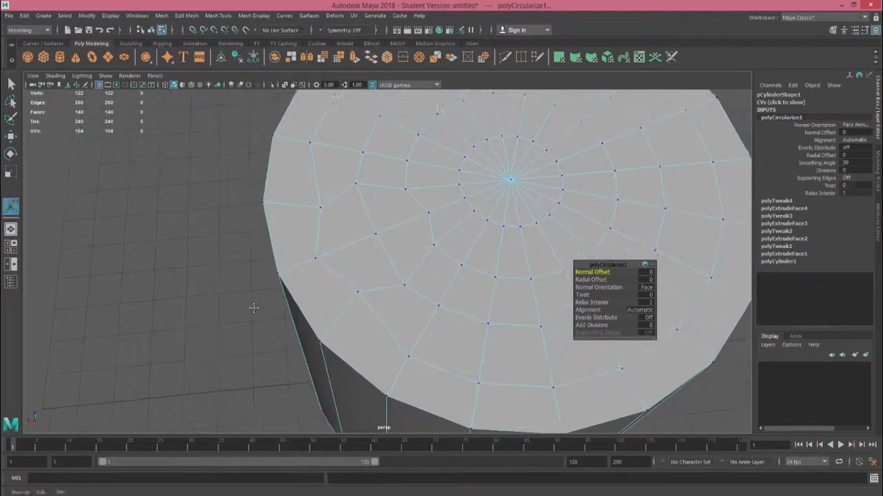
# - Delete the faces inside the circular ring and extrude the hole's border edges
pyautogui.click(358, 264)
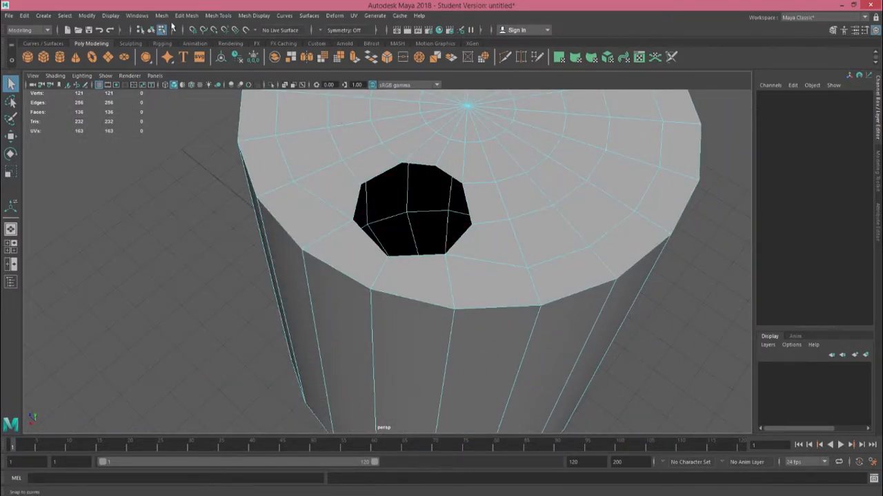
pyautogui.click(162, 15)
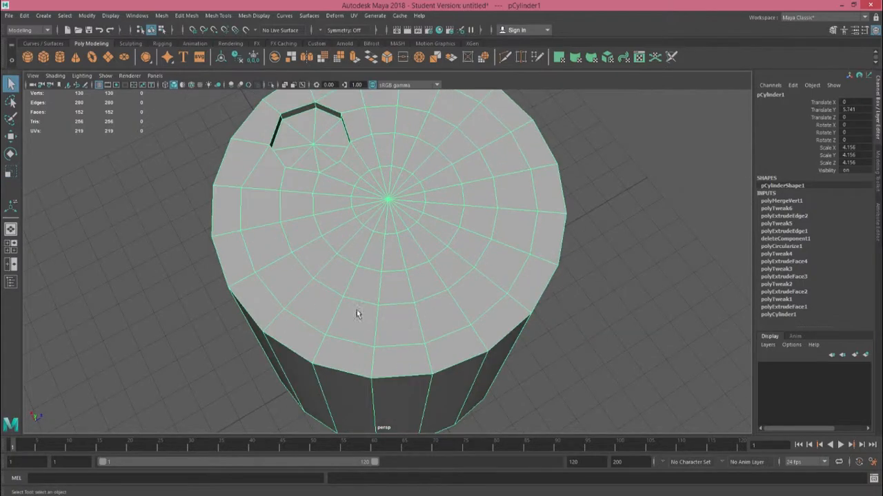
pyautogui.moveTo(453, 184)
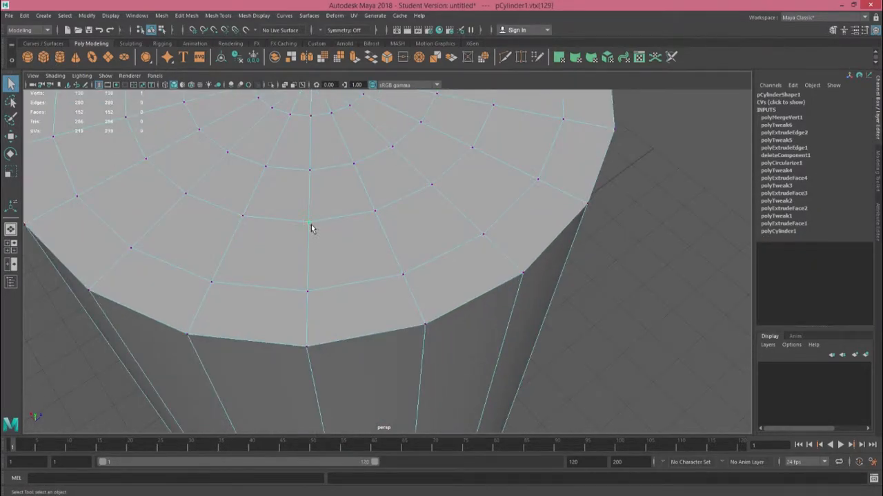
# - Chamfer a selected cap vertex via the vertex marking menu for comparison with the hole
pyautogui.rightClick(311, 223)
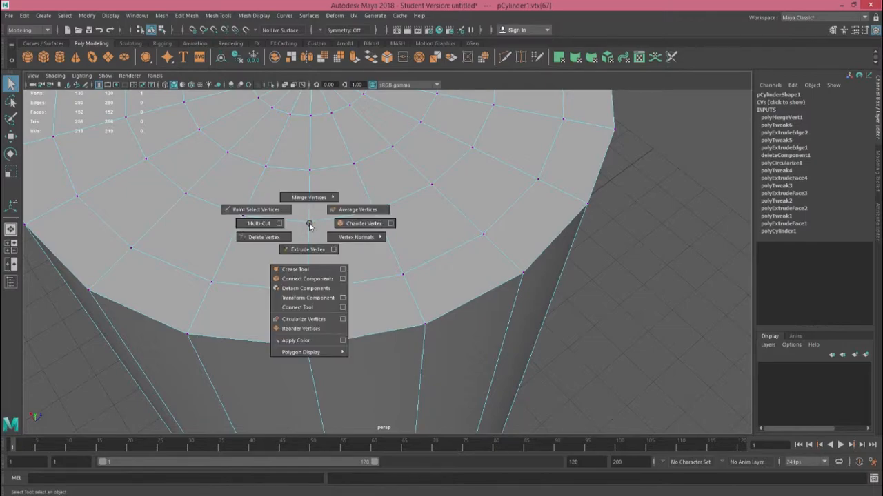
pyautogui.click(364, 223)
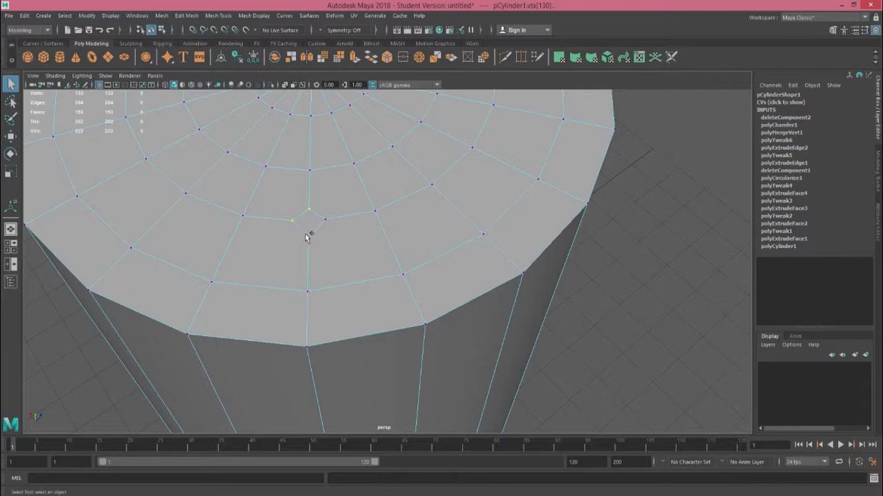
pyautogui.click(430, 184)
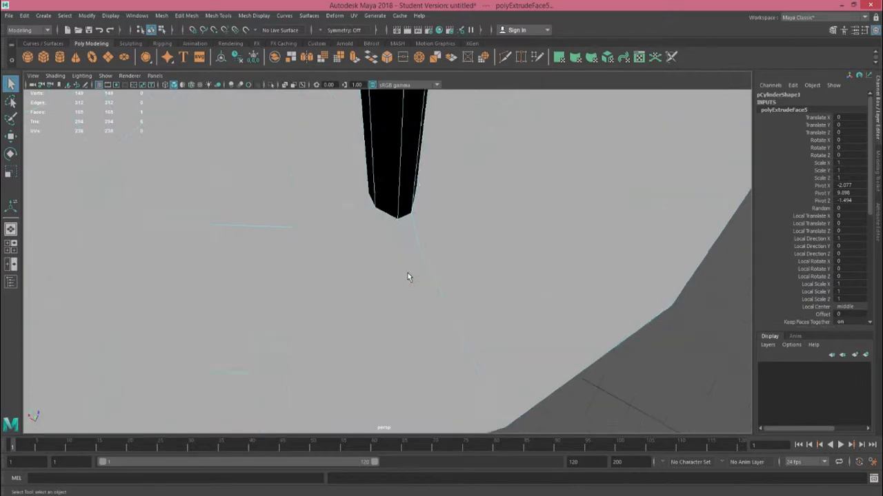
pyautogui.click(344, 159)
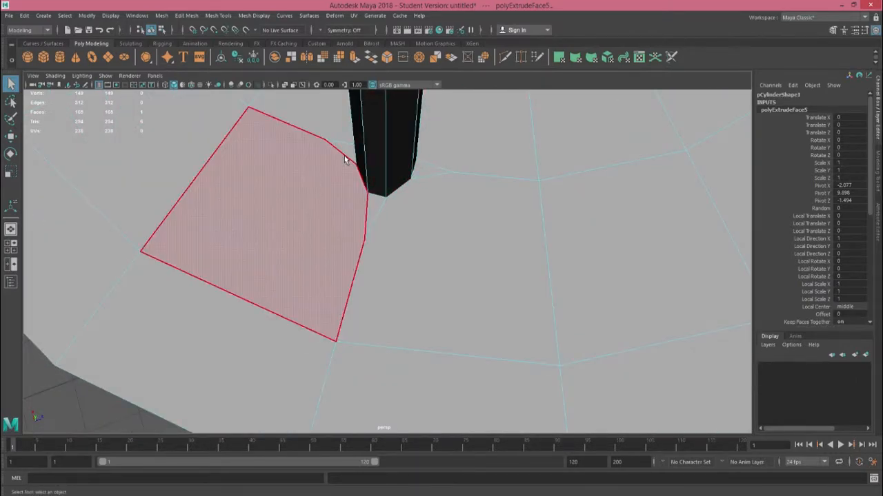
pyautogui.moveTo(344, 159); pyautogui.dragTo(407, 279)
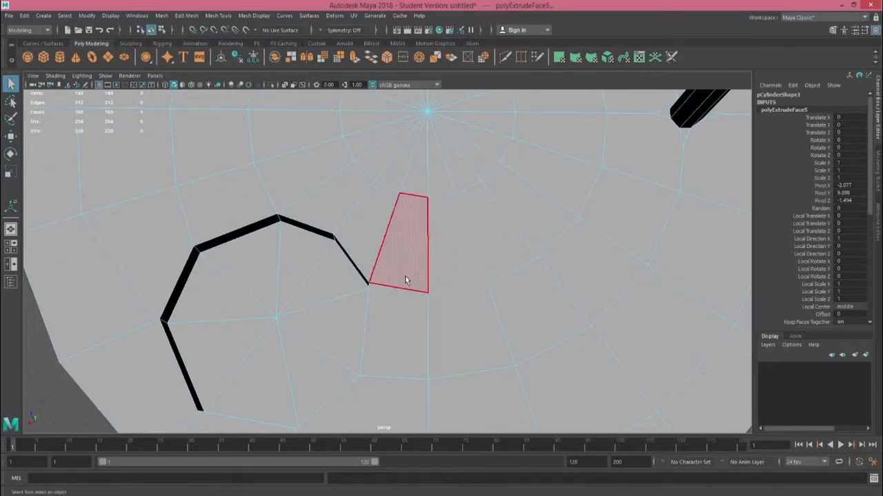